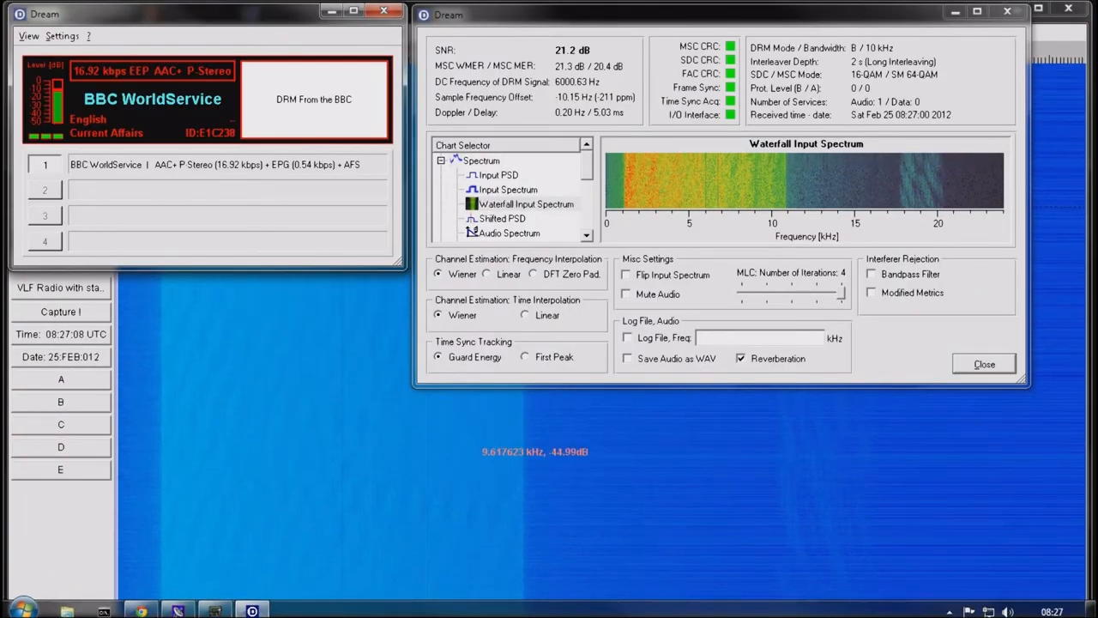
Step: Cycle through Input PSD, Input Spectrum and Shifted PSD, ending on Audio Spectrum
click(497, 175)
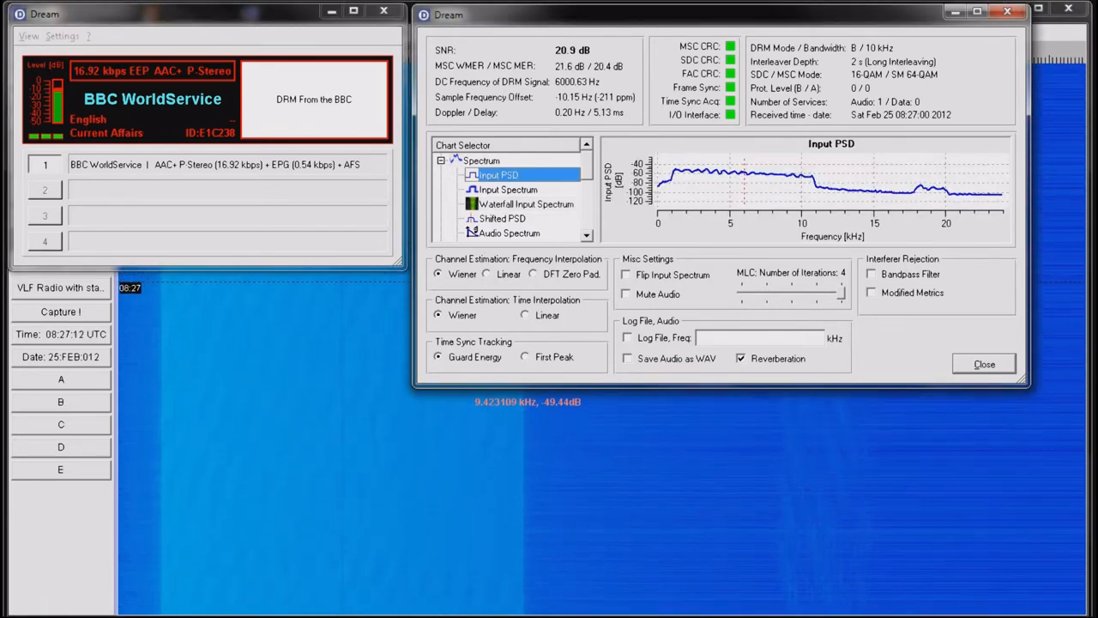
click(507, 189)
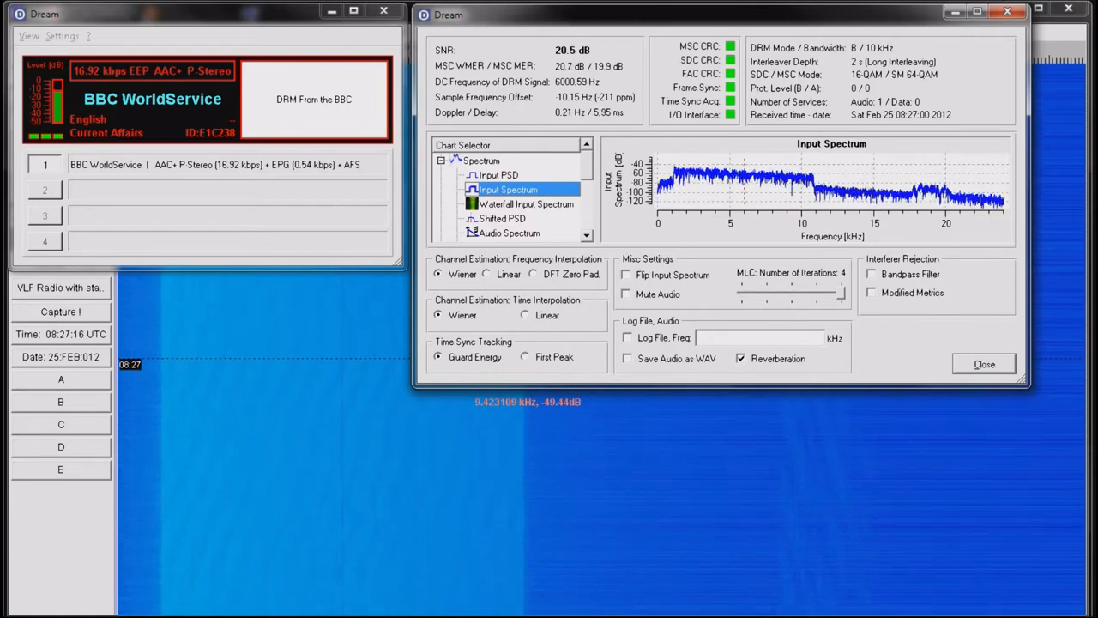
click(501, 218)
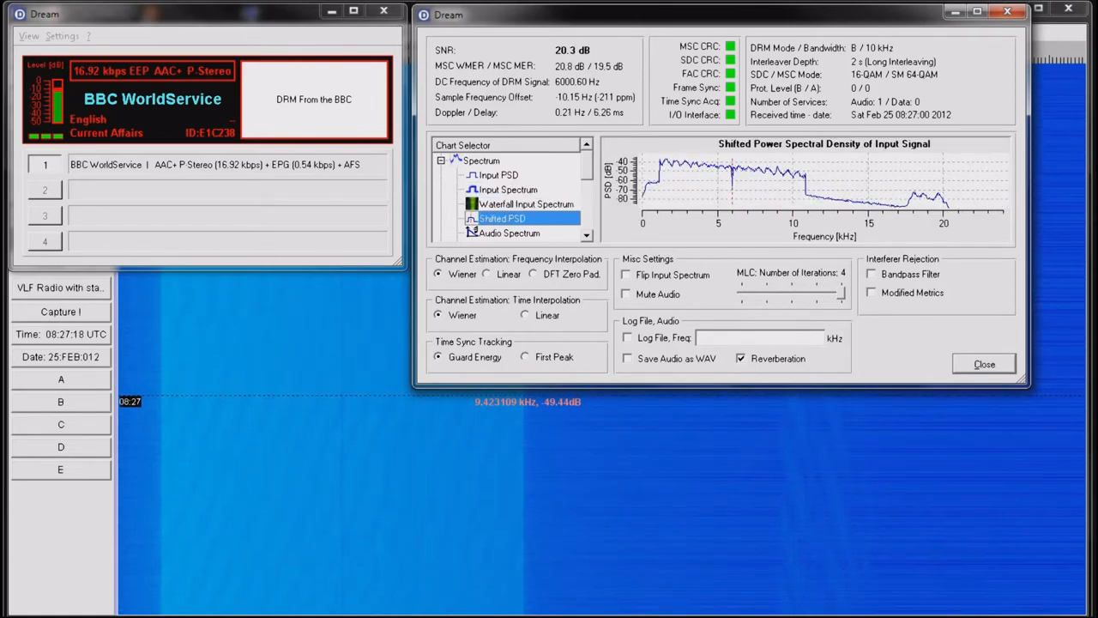
click(509, 234)
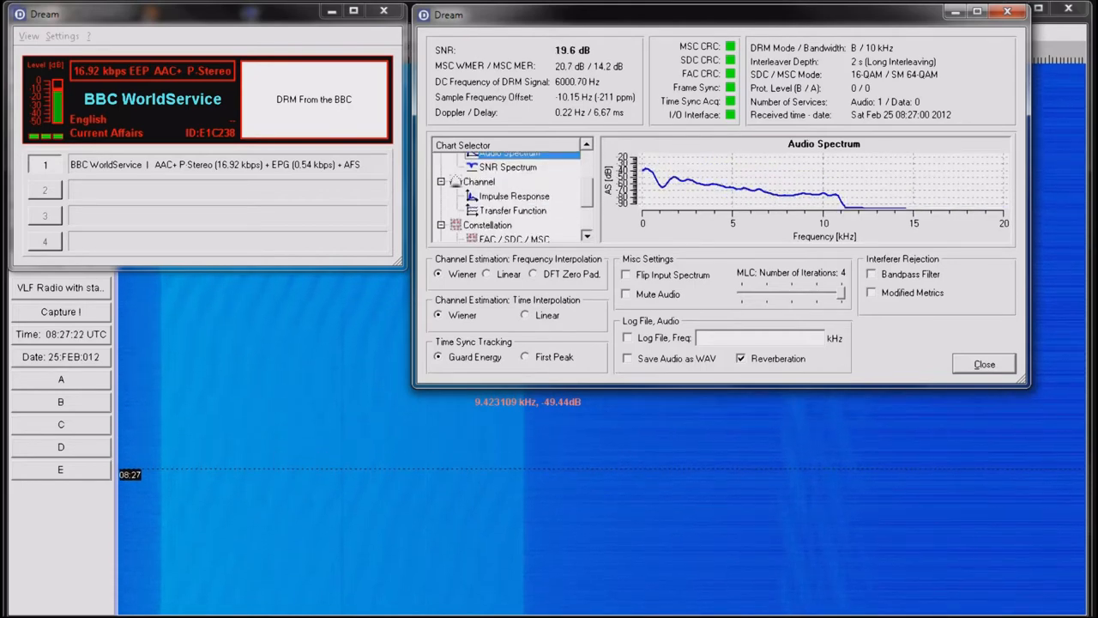
Step: Show the channel Transfer Function, then the Impulse Response chart
click(512, 210)
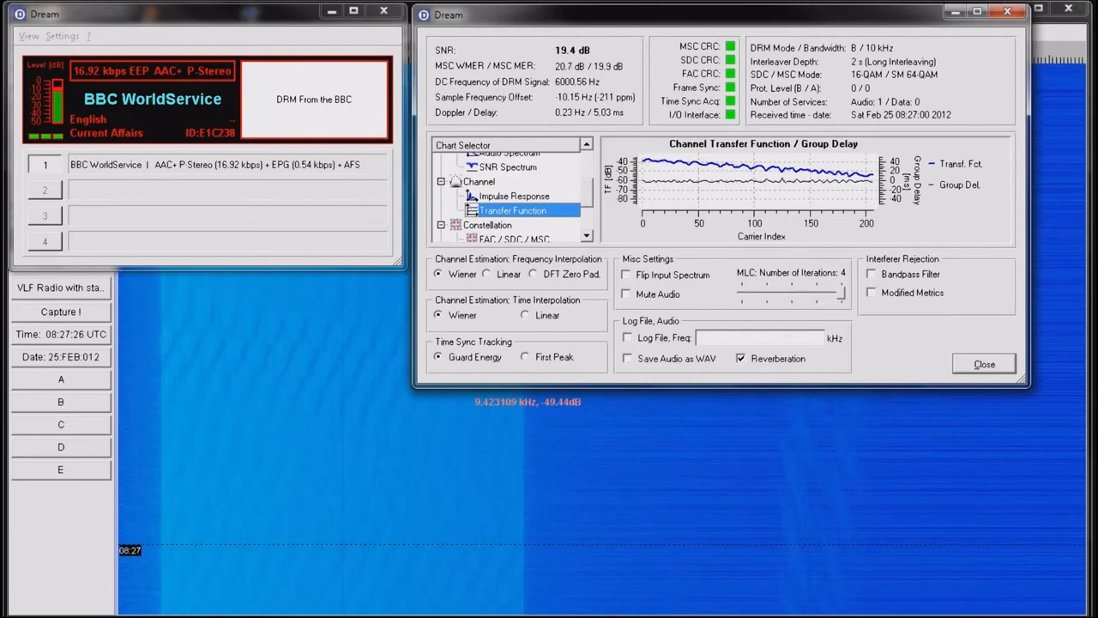
click(512, 180)
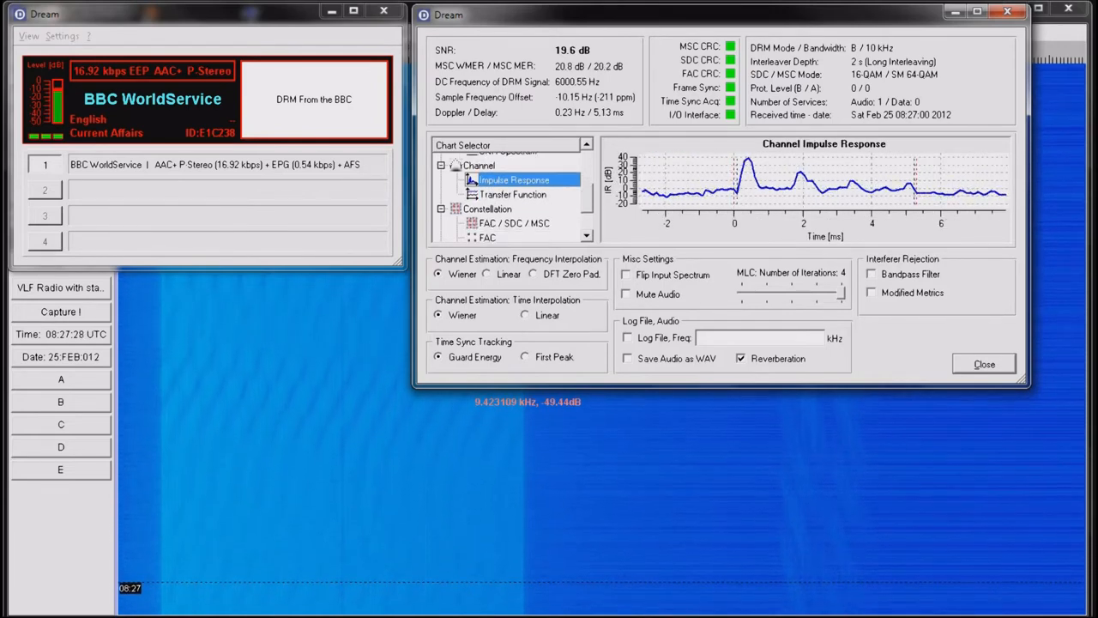
Step: View the MSC, SDC and FAC constellations, ending on the combined FAC / SDC / MSC plot
click(489, 234)
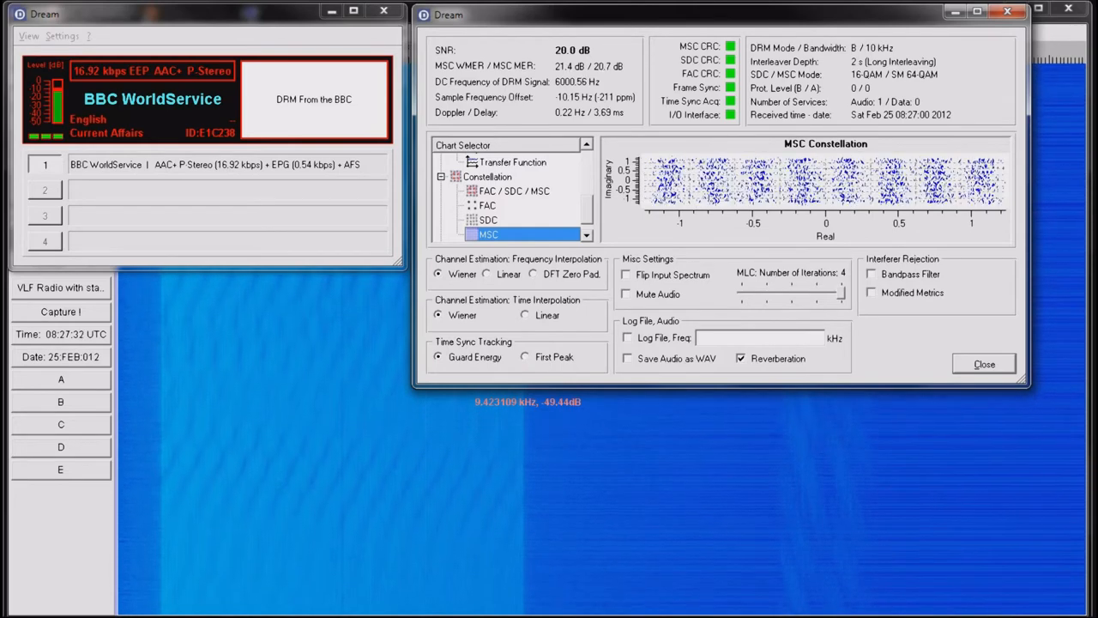
click(487, 220)
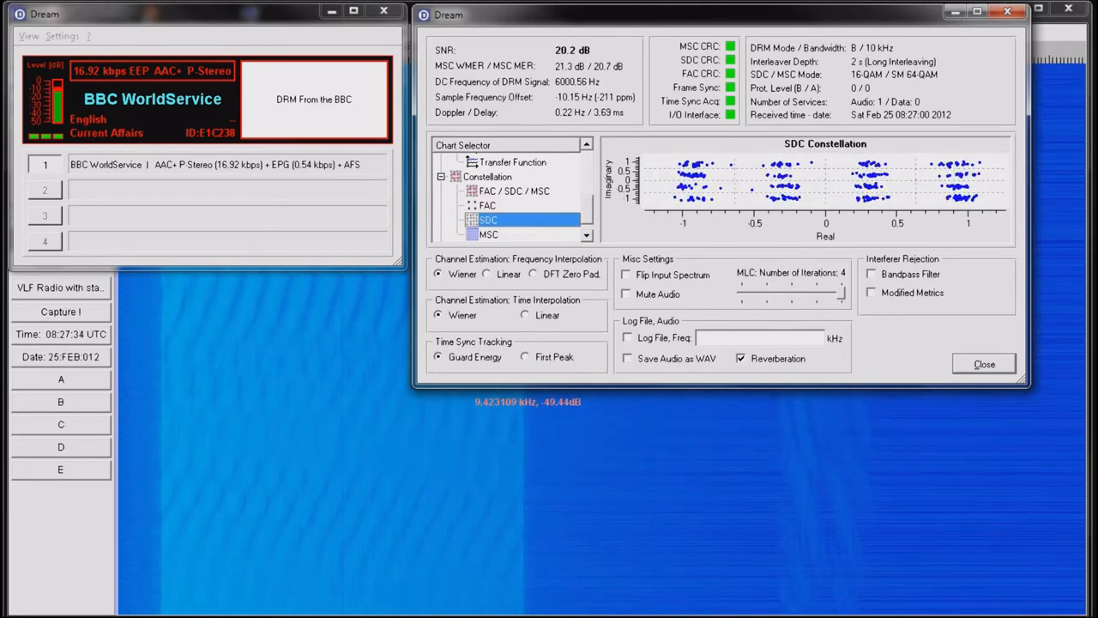
click(487, 205)
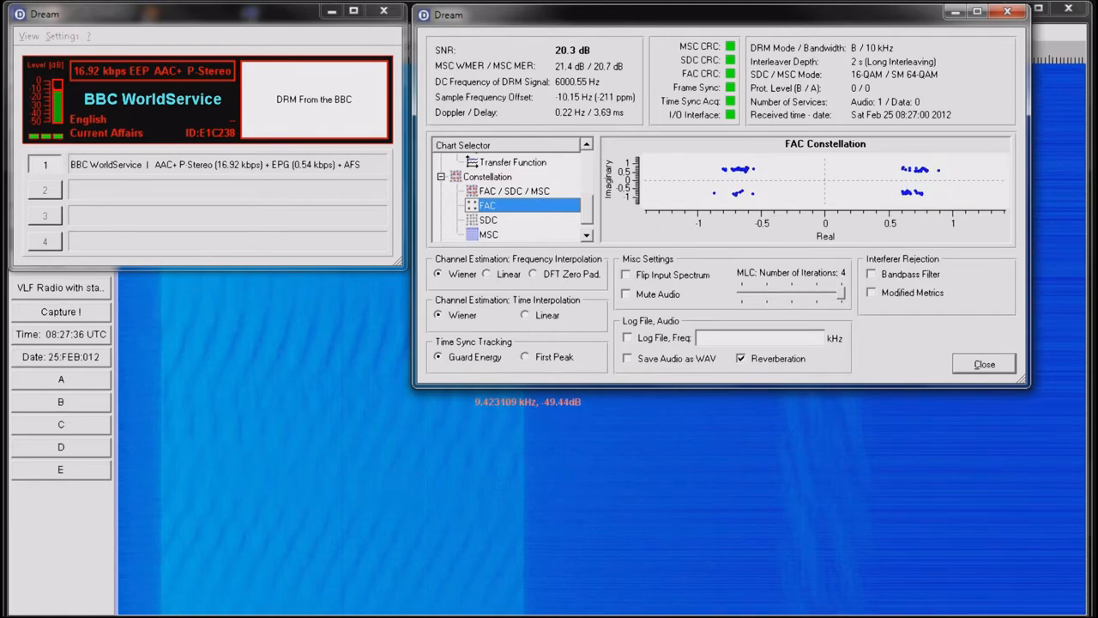
click(513, 191)
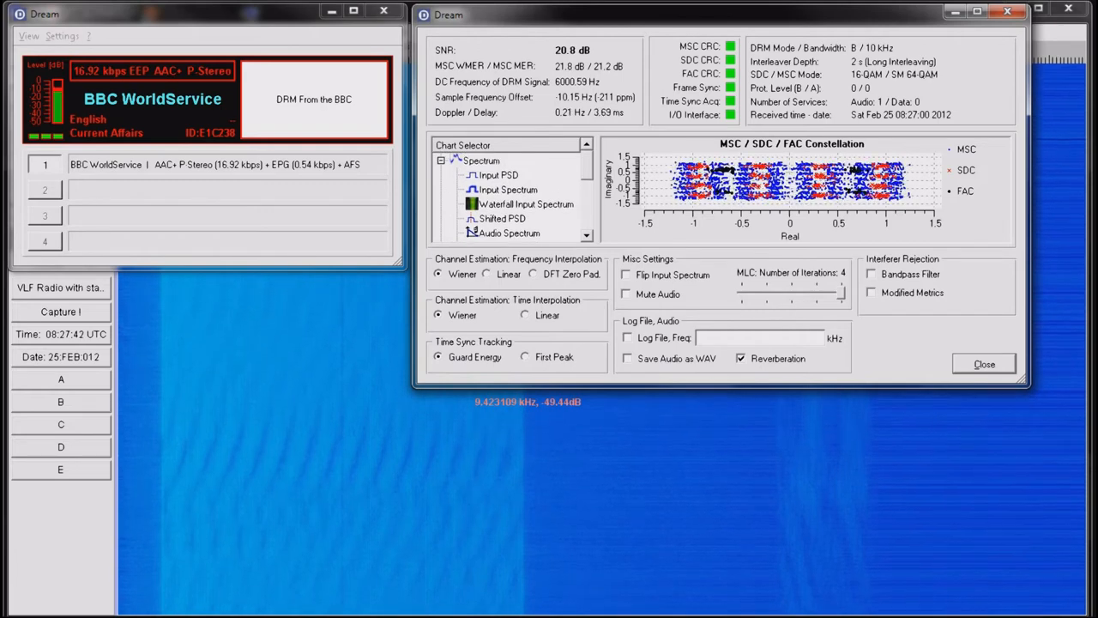
Step: Switch the chart to Waterfall Input Spectrum with the PCR Pro window alongside
click(525, 205)
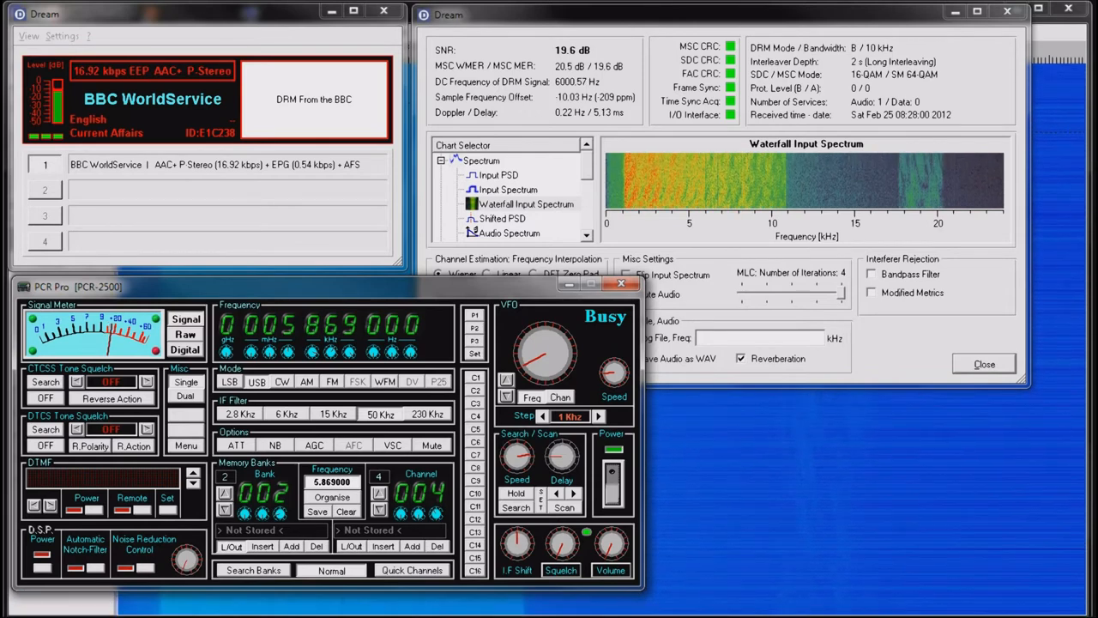
Step: Step the PCR-2500 frequency up from 5.869 MHz to 5.870 MHz
right_click(544, 352)
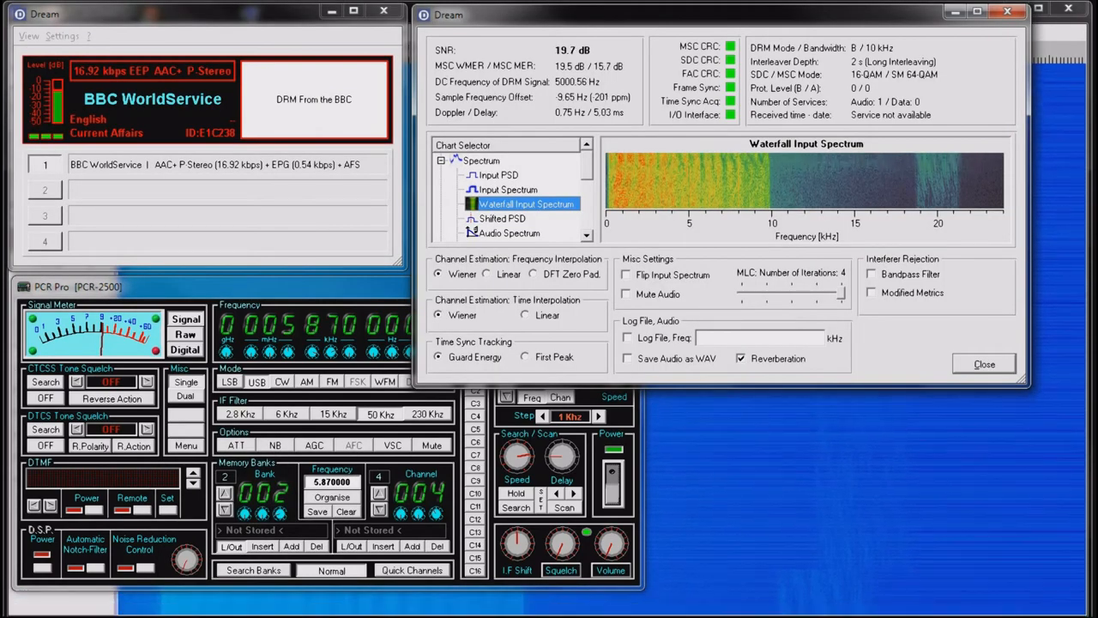
Step: Show the Input PSD chart, then the MSC and SDC constellations
click(497, 174)
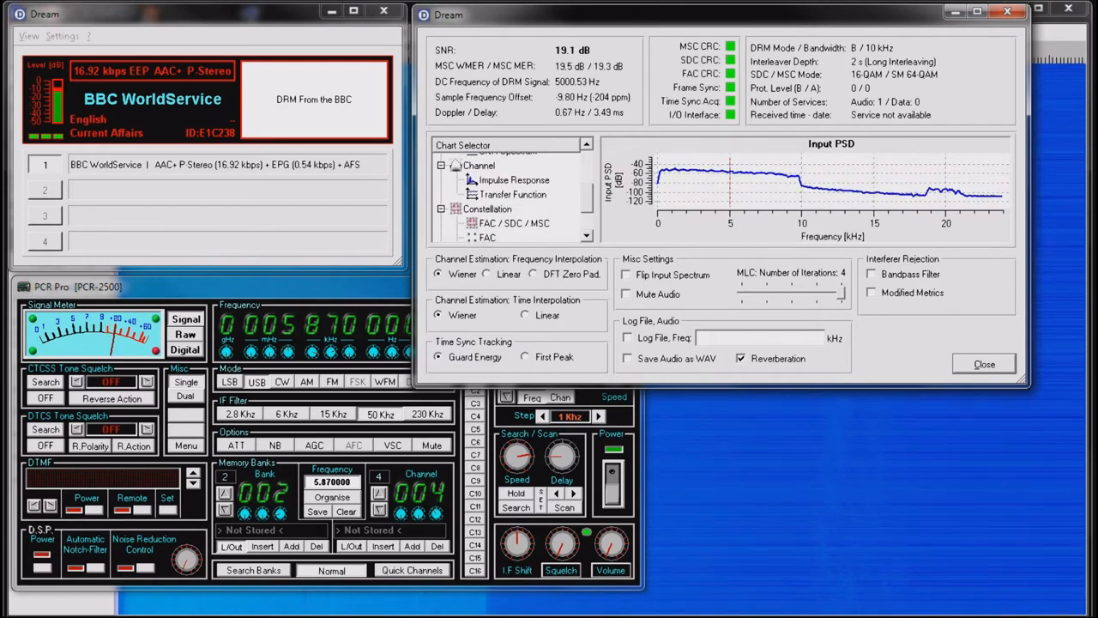
click(488, 221)
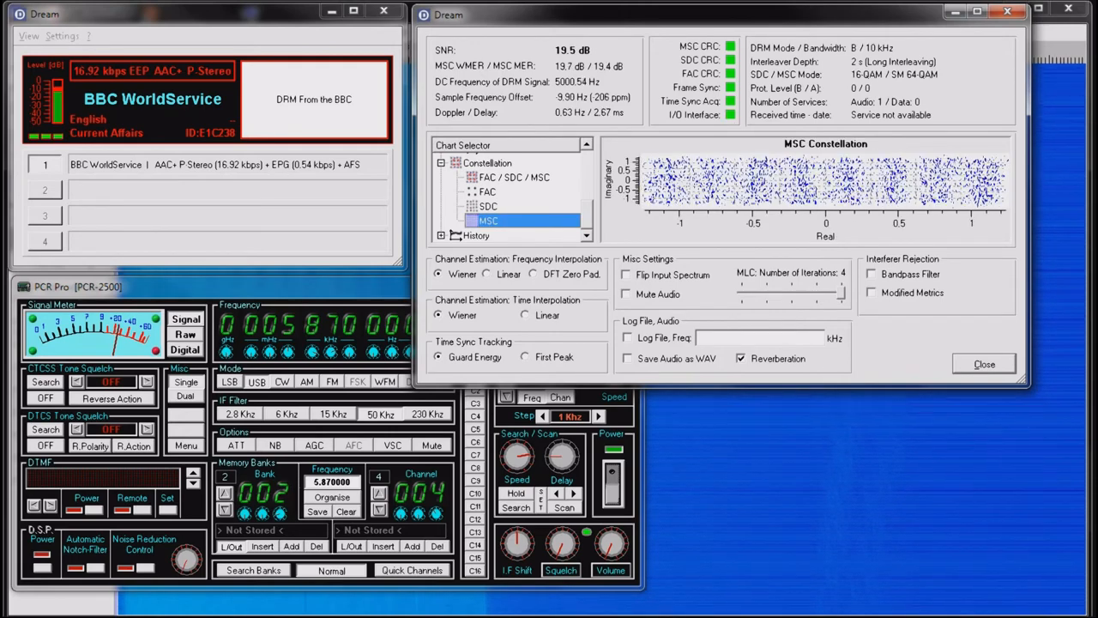
click(488, 206)
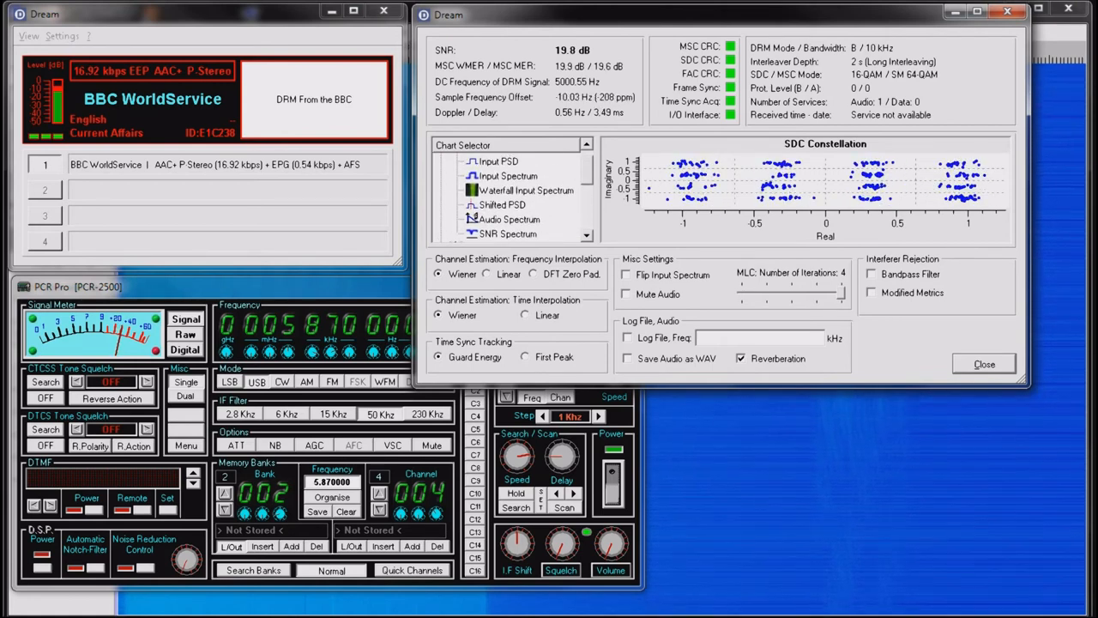
Step: Cycle Input Spectrum, Input PSD and Waterfall Input Spectrum, ending on Shifted PSD
click(507, 185)
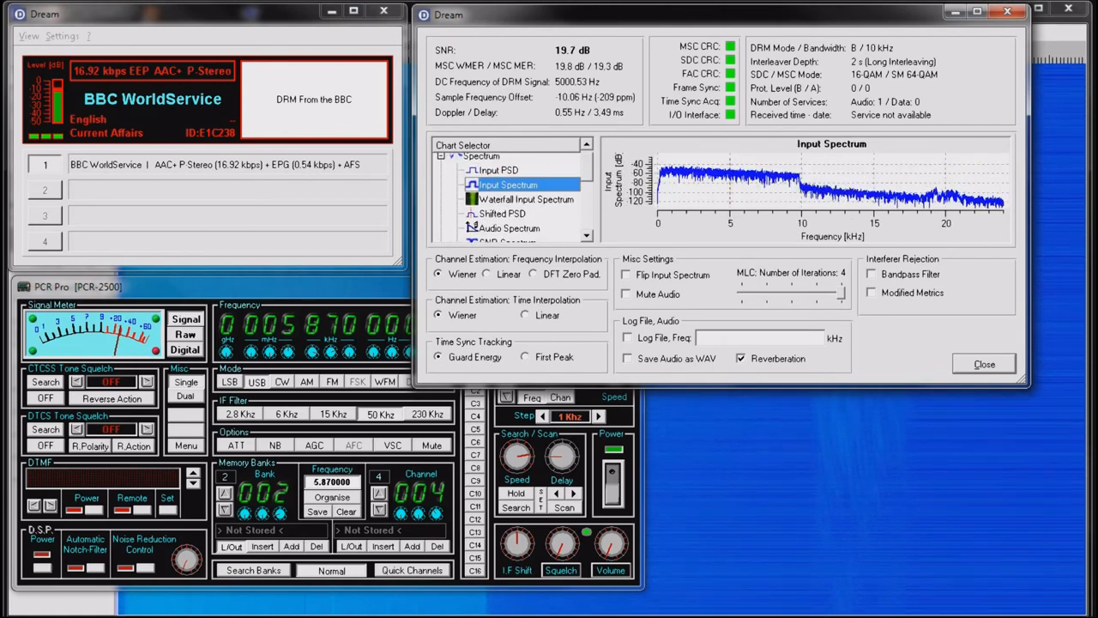
click(498, 170)
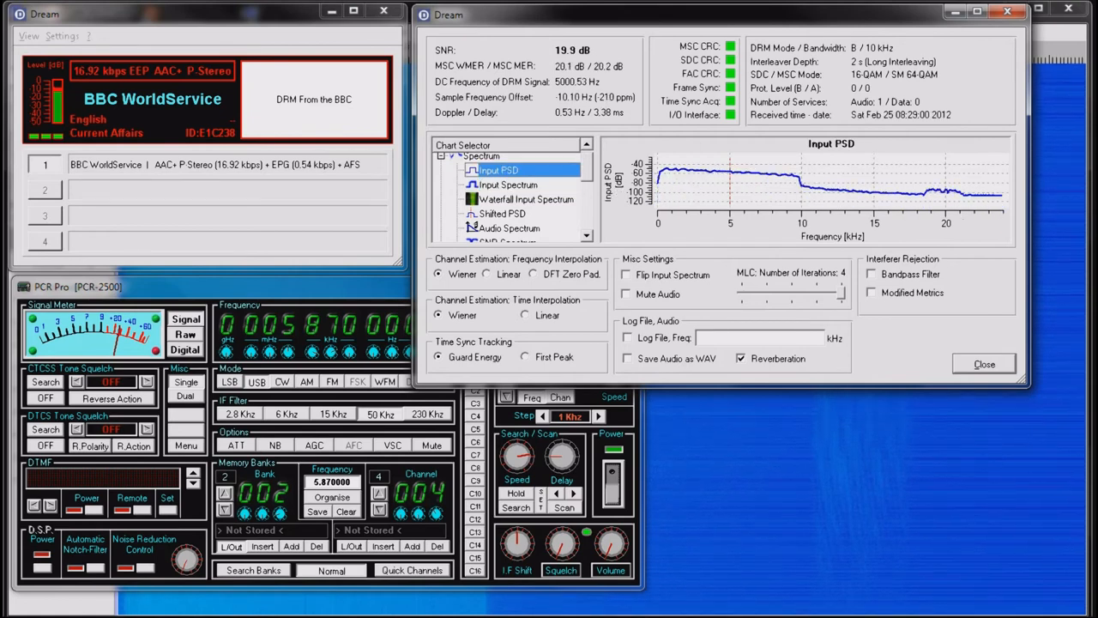
click(507, 185)
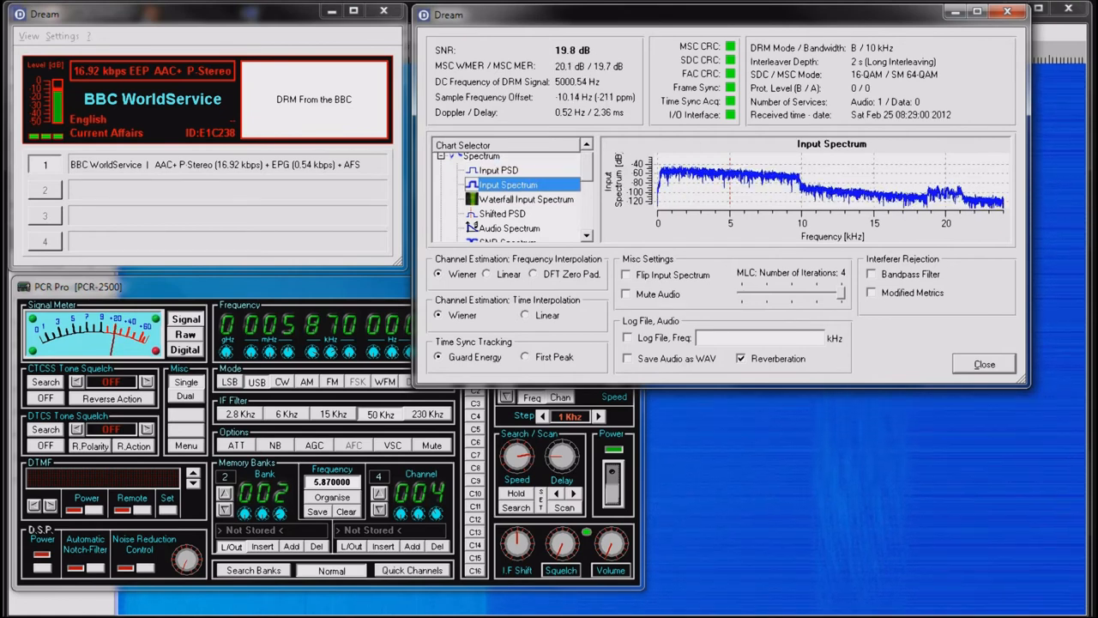
click(526, 198)
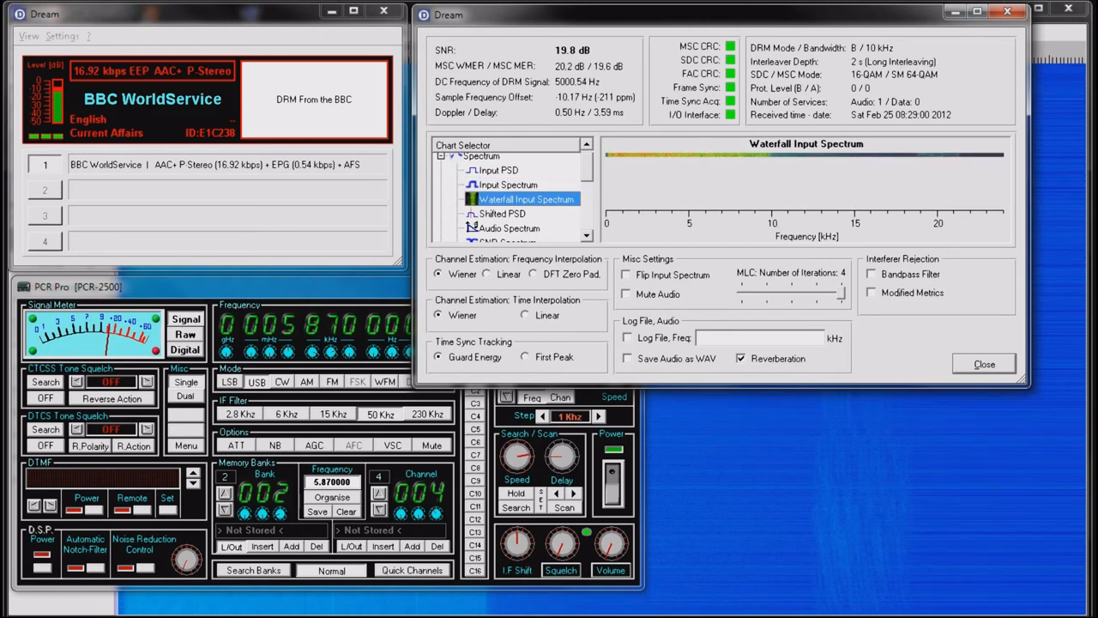
click(503, 213)
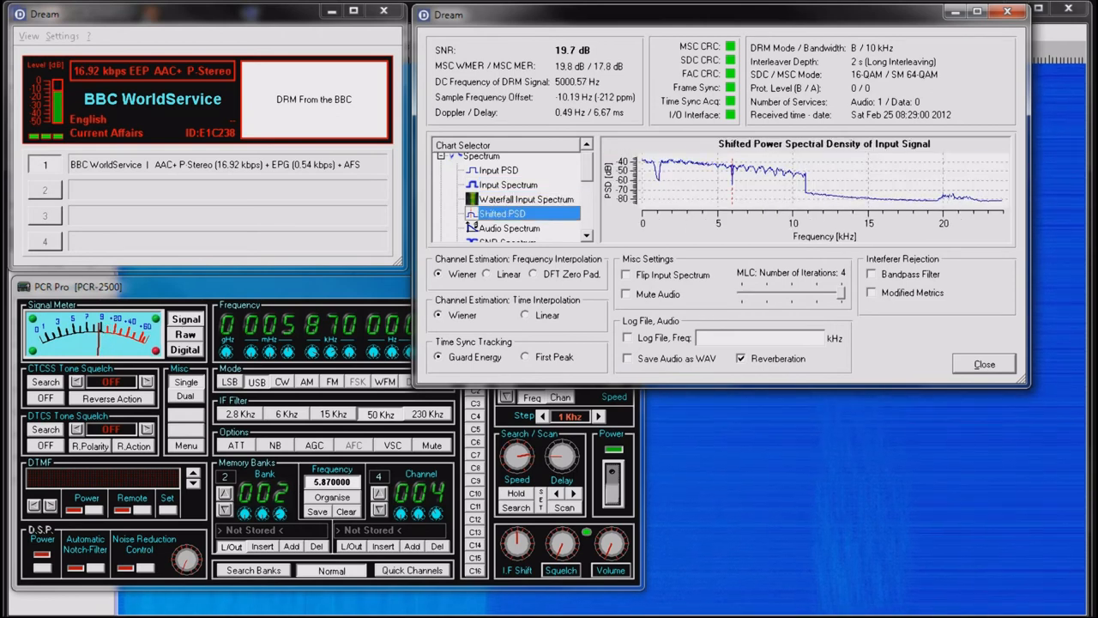